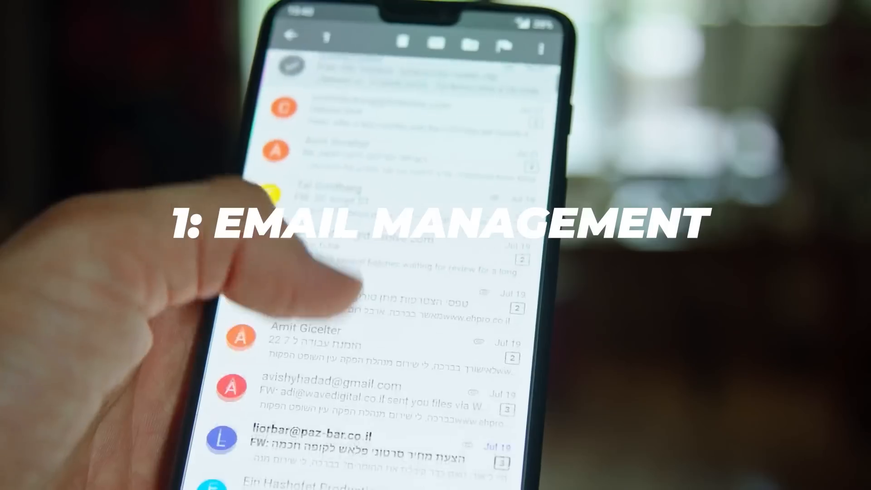
Step: Send the attached email screenshot asking 'give me a summary and write a short reply'
scroll("down", 3)
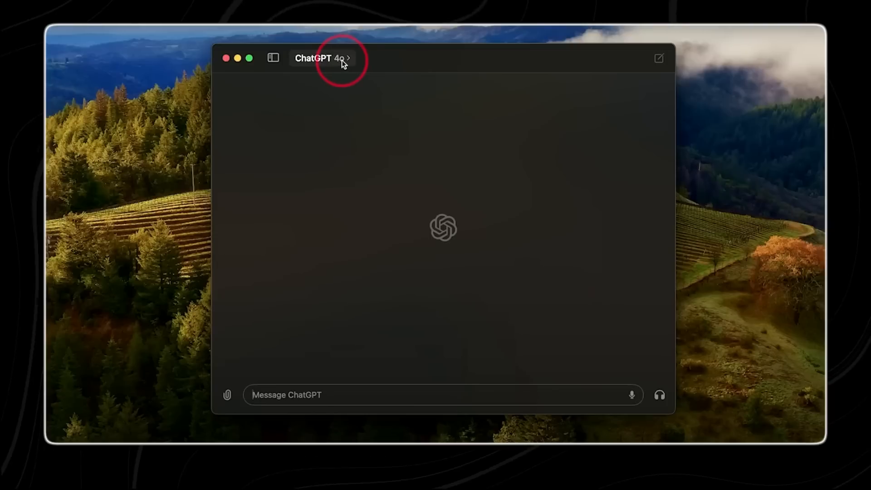
left_click(322, 58)
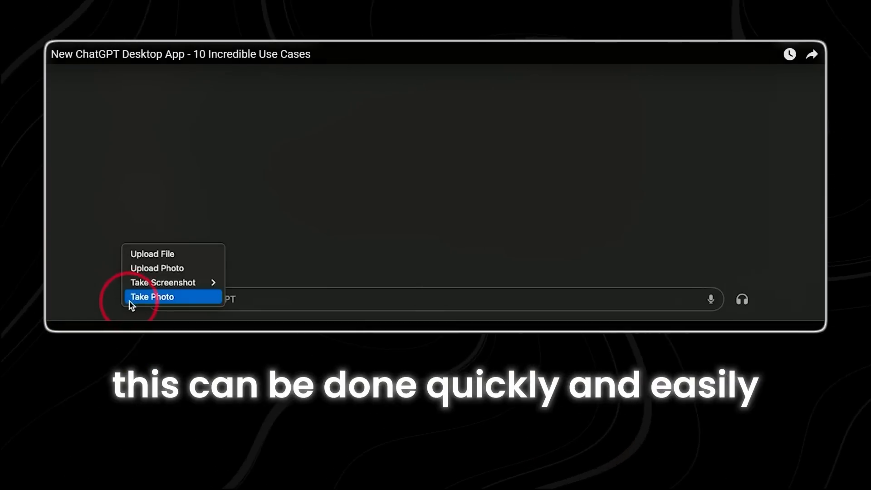
mouse_move(162, 282)
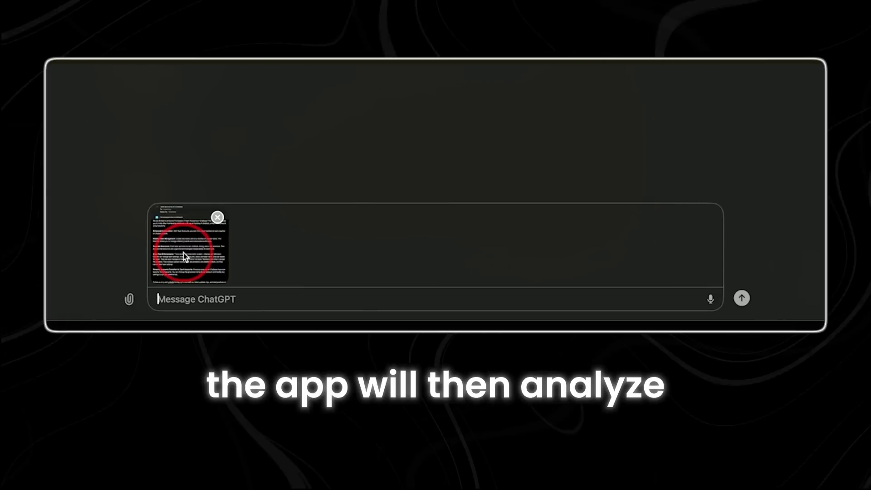
mouse_move(214, 293)
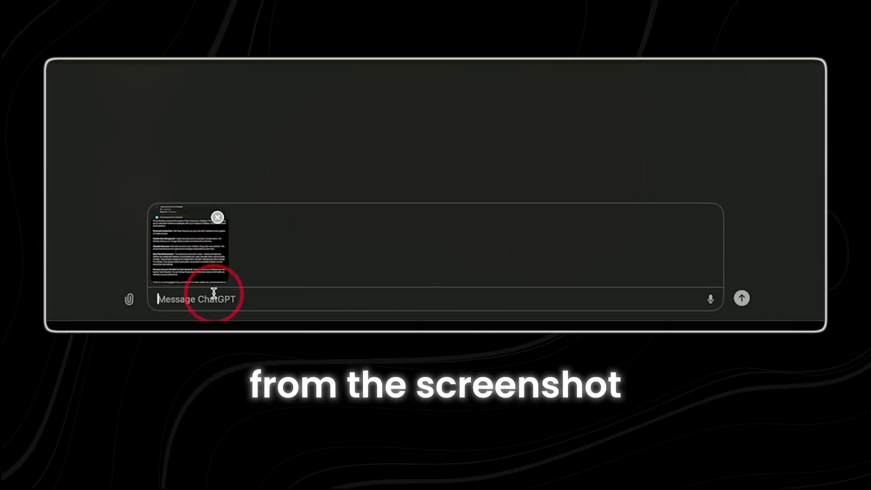
type("give me a summary and write a short reply")
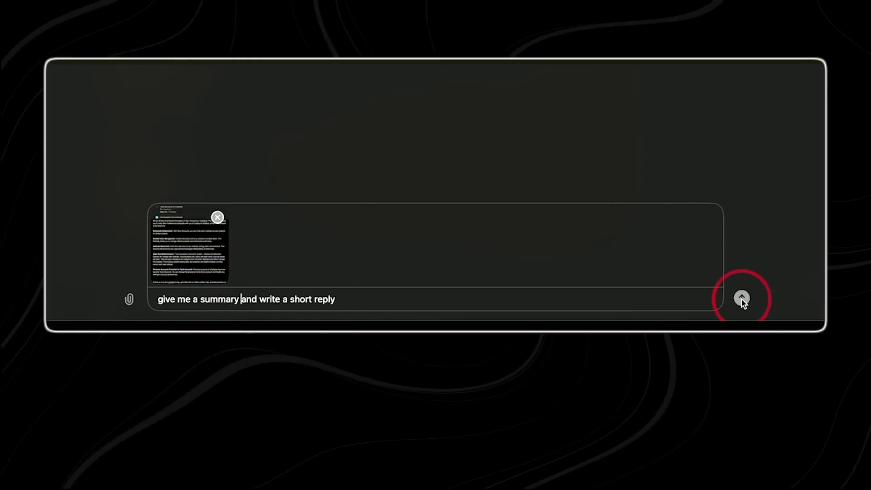
left_click(742, 299)
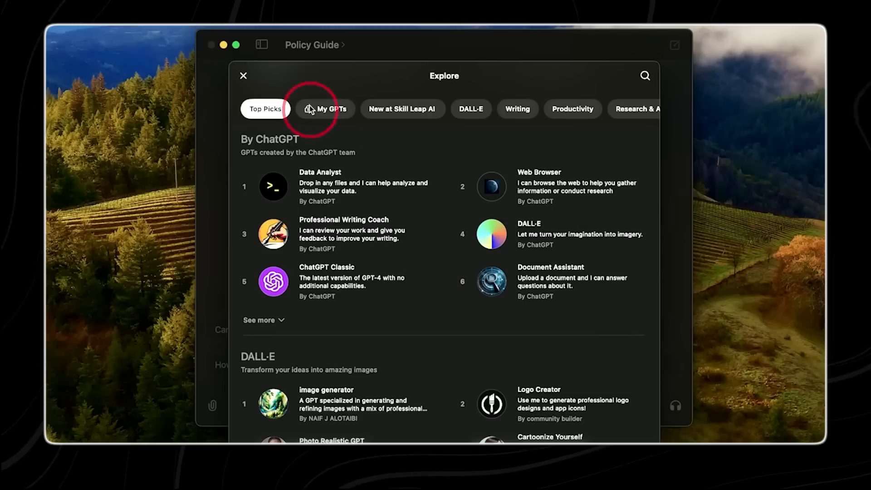
Step: Show the My GPTs list of custom GPTs within Explore GPTs
left_click(471, 107)
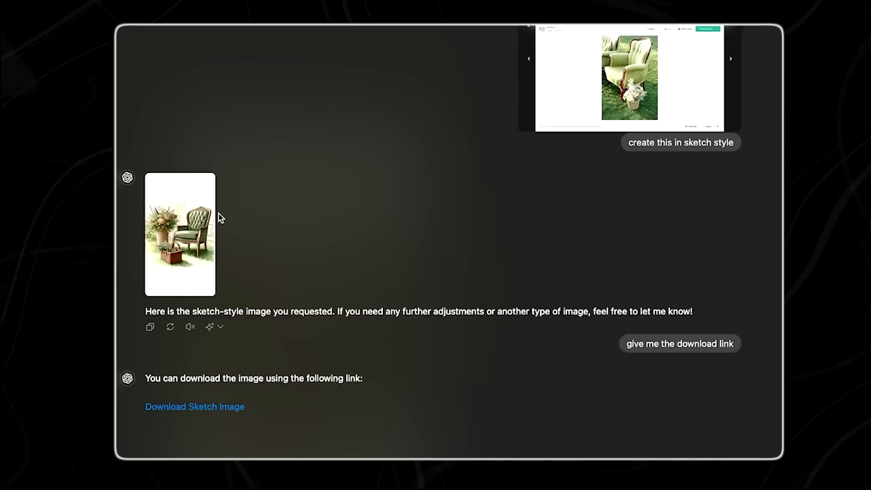
mouse_move(184, 227)
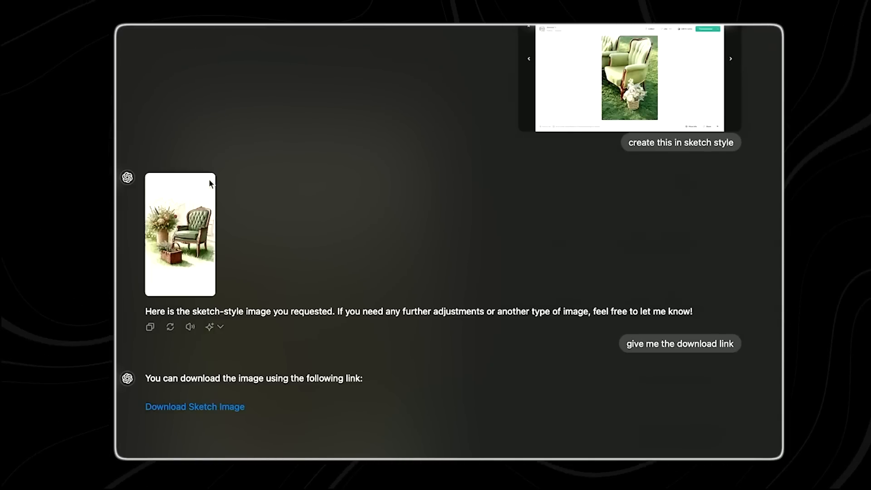
Step: Download the sketch-style chair image via its 'Download Sketch Image' link
left_click(180, 234)
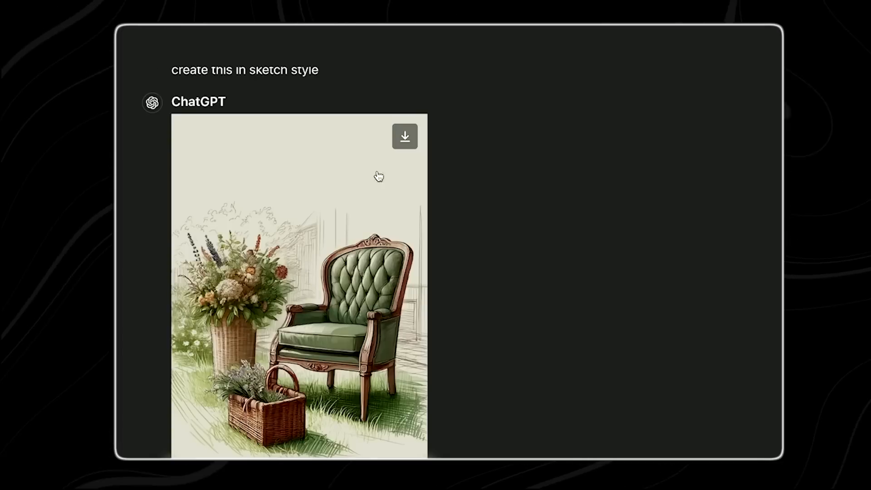
left_click(404, 137)
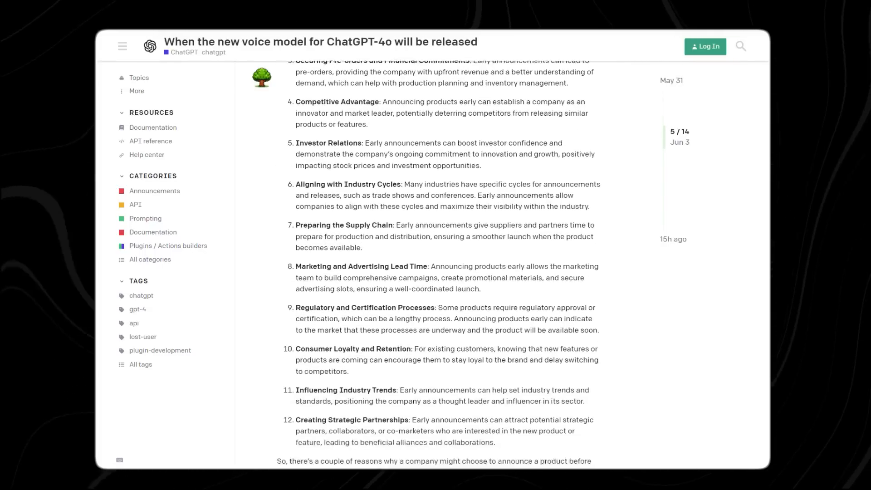
scroll("down", 3)
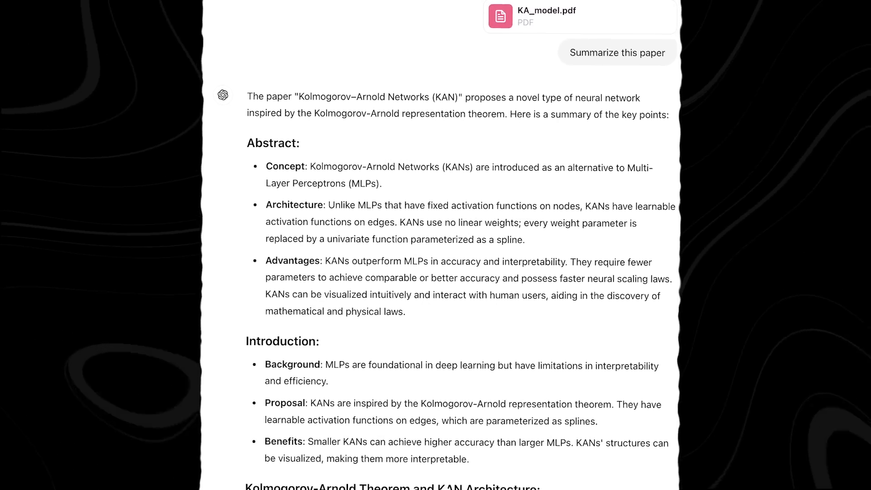
scroll("down", 3)
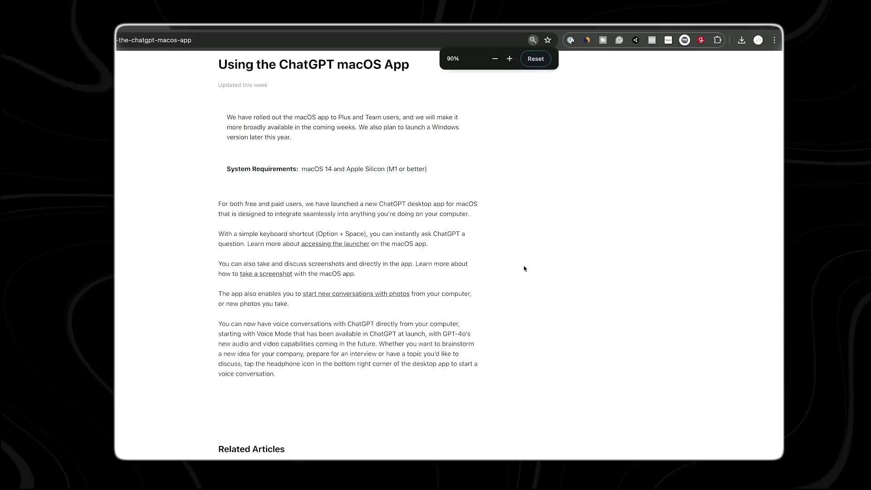
Step: Reduce the help article's page zoom below 90% so Related Articles fit on screen
left_click(495, 59)
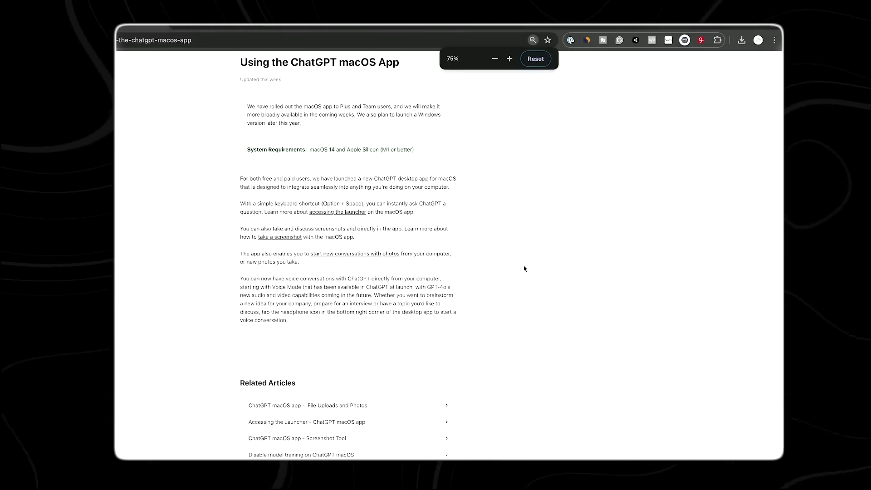
left_click(509, 59)
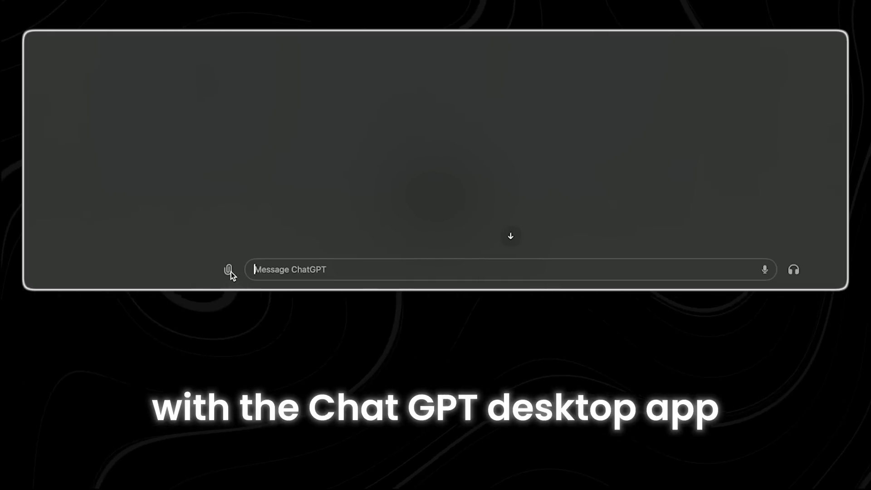
Step: Send a screenshot of the Google Chrome - Glide window with the HTML-with-inline-CSS request
left_click(229, 270)
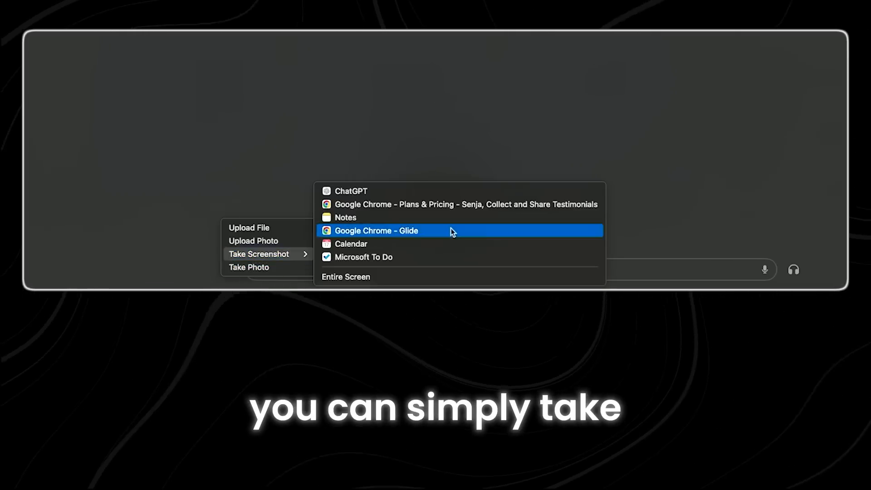
left_click(376, 231)
type("create html with in-line css for this")
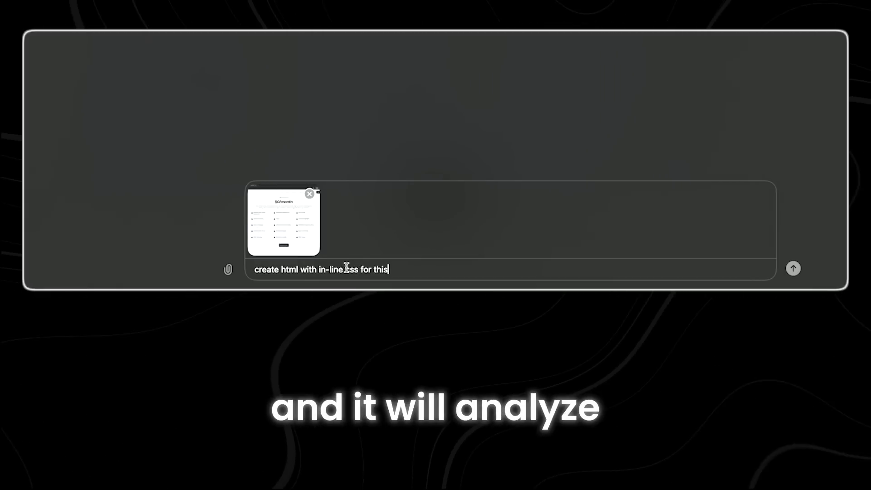
left_click(793, 268)
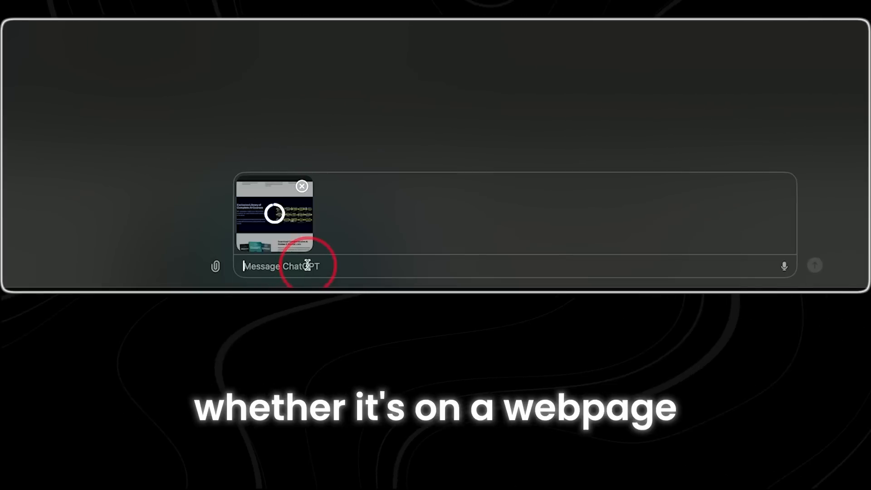
Step: Ask ChatGPT to 'translate the blue section to spanish' for the webpage screenshot
type("translate the blue section to spanish")
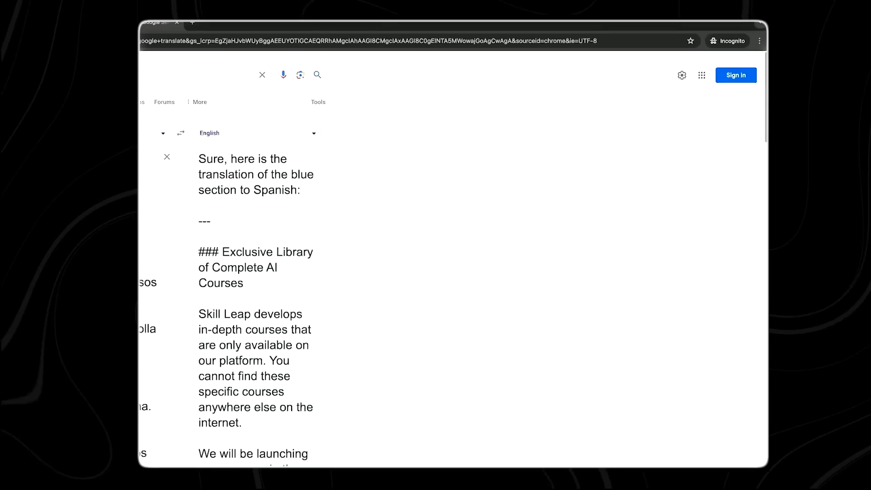
Step: Scroll through Google Translate's English back-translation of the Spanish output
scroll("down", 3)
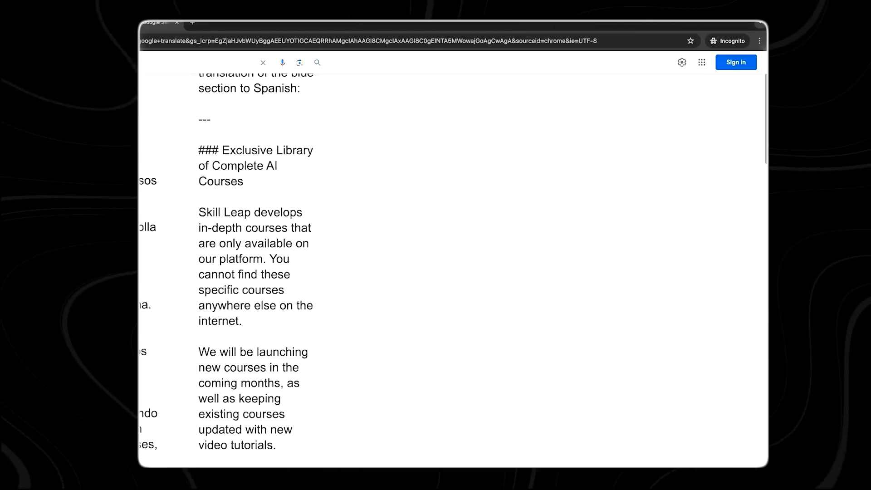
scroll("down", 3)
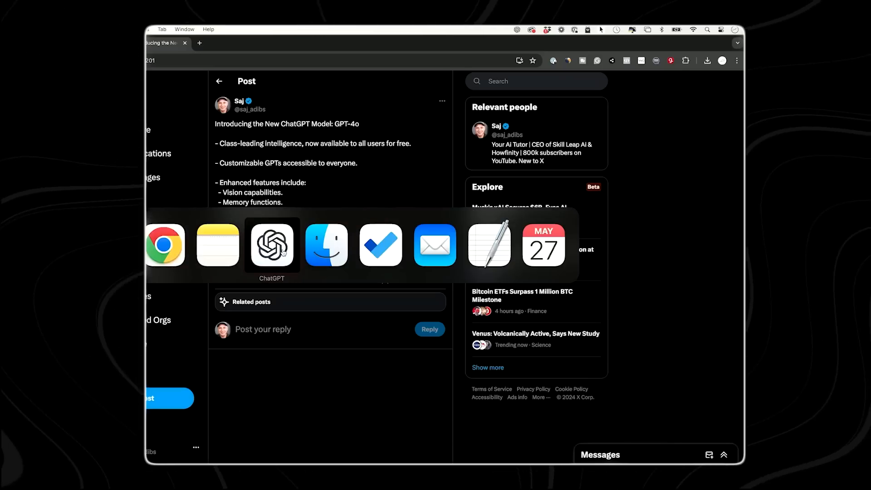
Step: Get a quick witty reply to the GPT-4o post and select the suggested text
left_click(271, 244)
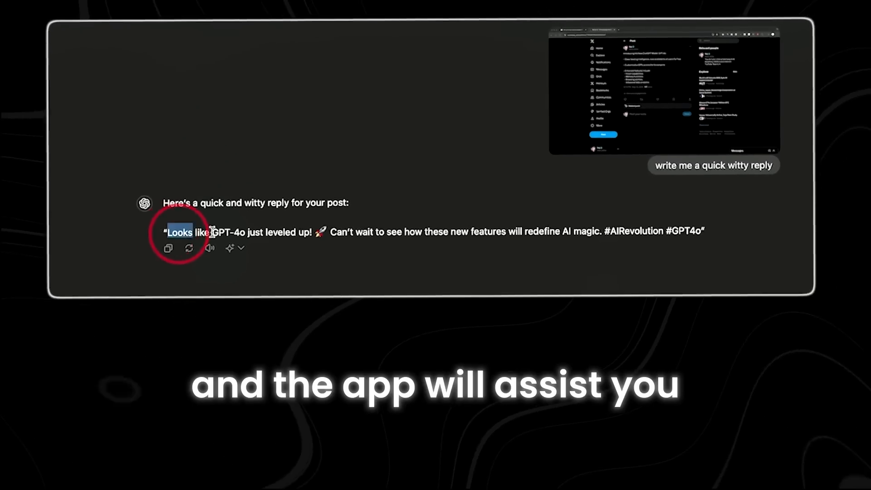
left_click_drag(167, 232, 605, 229)
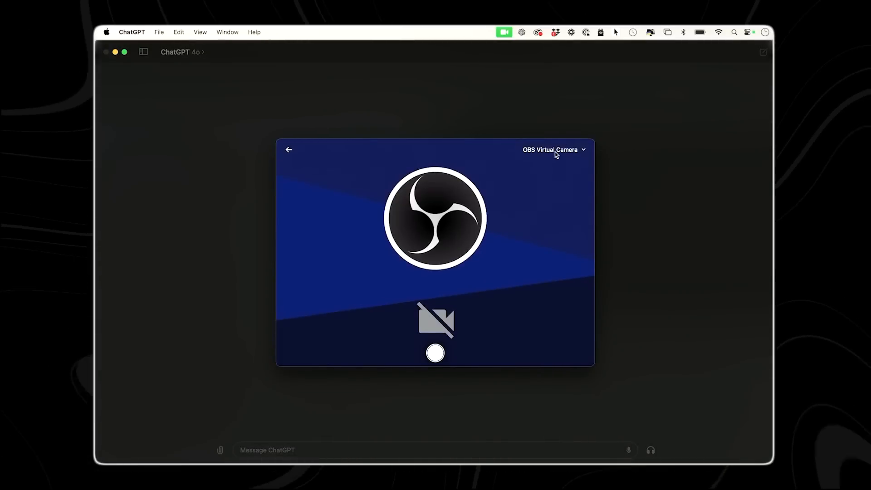
Step: Change the photo camera from OBS Virtual Camera to FaceTime HD Camera
left_click(553, 150)
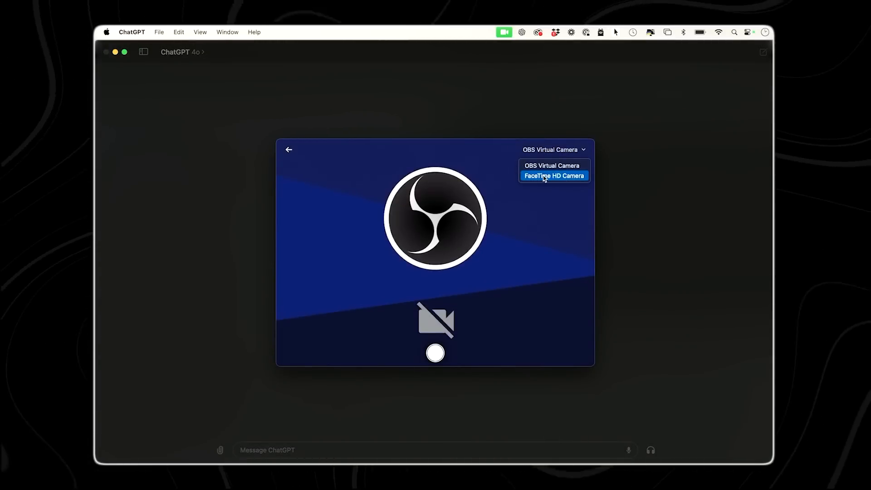
left_click(553, 175)
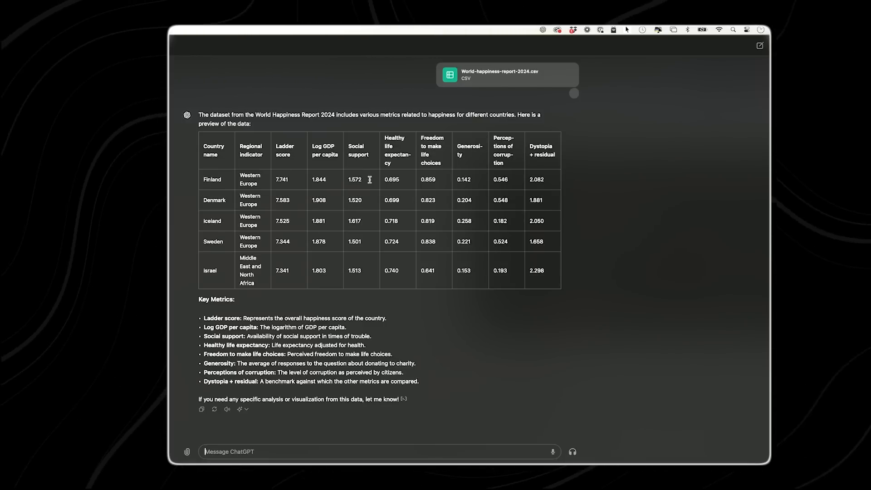
mouse_move(506, 232)
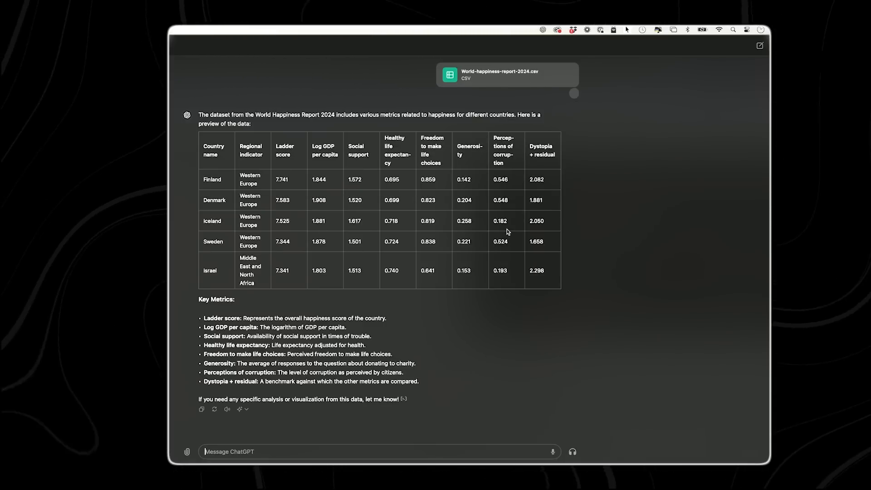
mouse_move(506, 225)
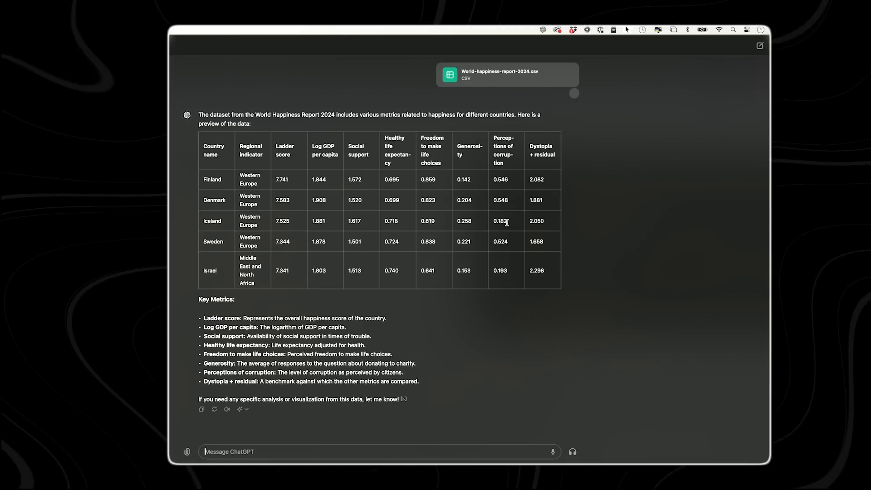